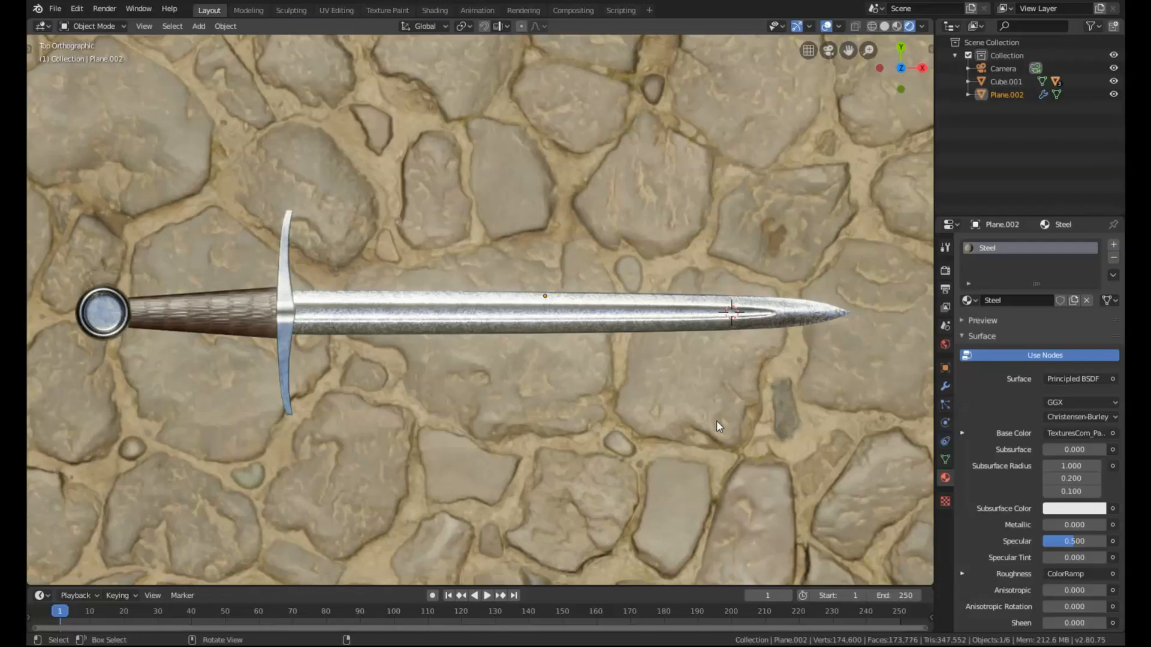
pyautogui.moveTo(356, 320)
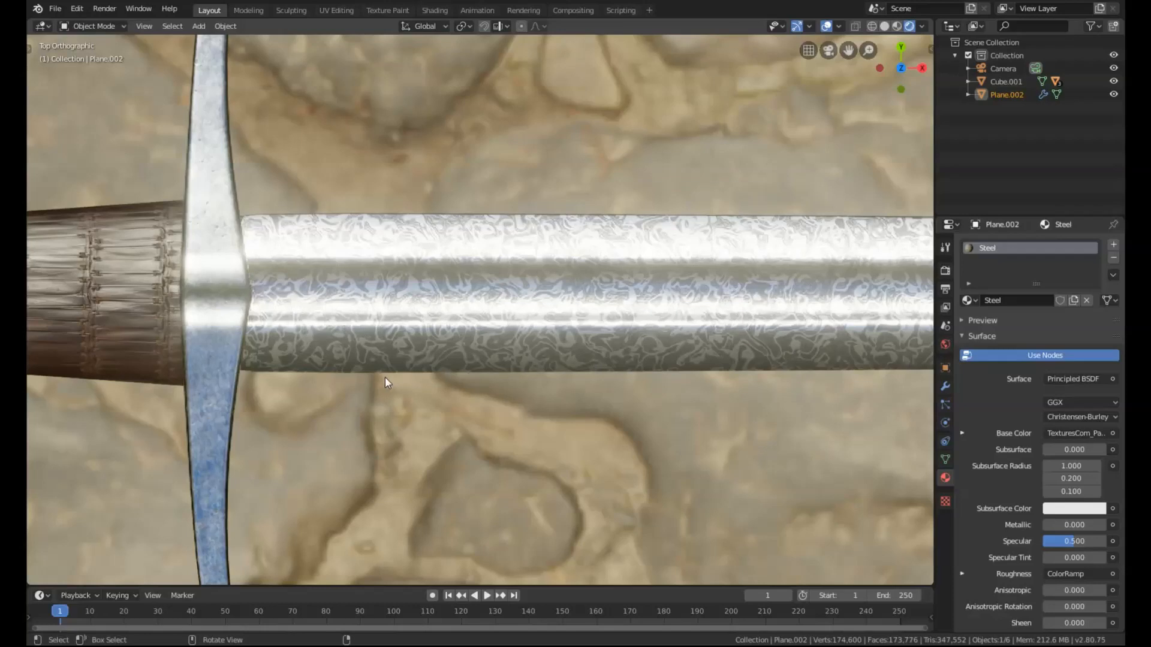
pyautogui.moveTo(395, 388)
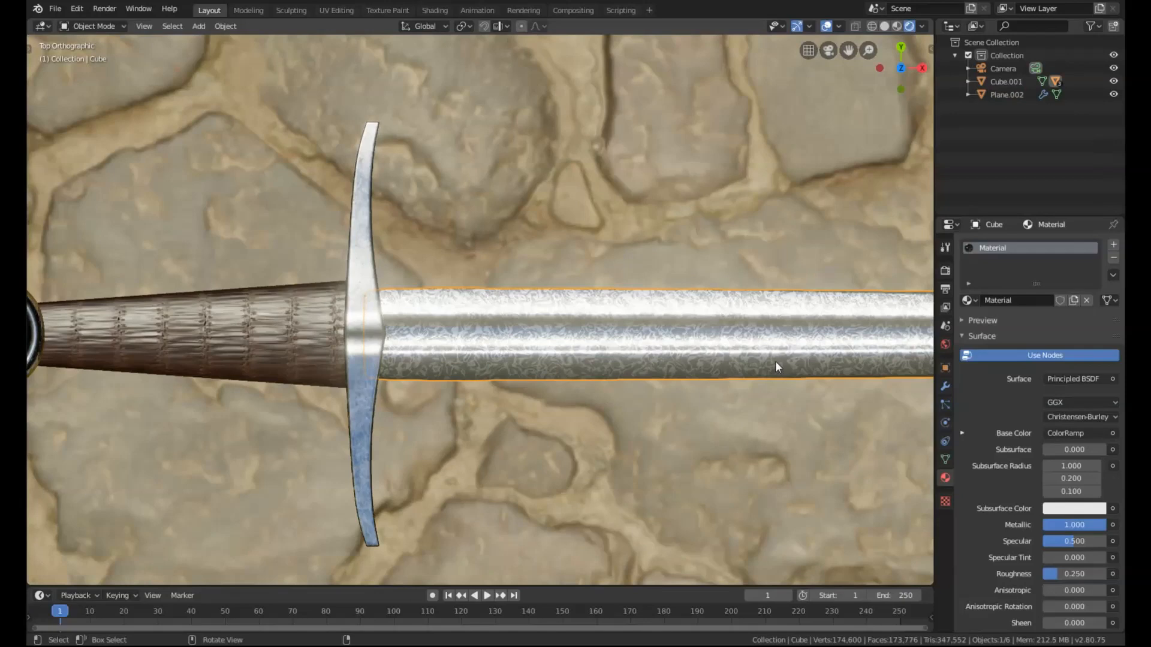
# - Replace the blade's old material with a new Material.003 and switch to the Shading workspace
pyautogui.click(1112, 257)
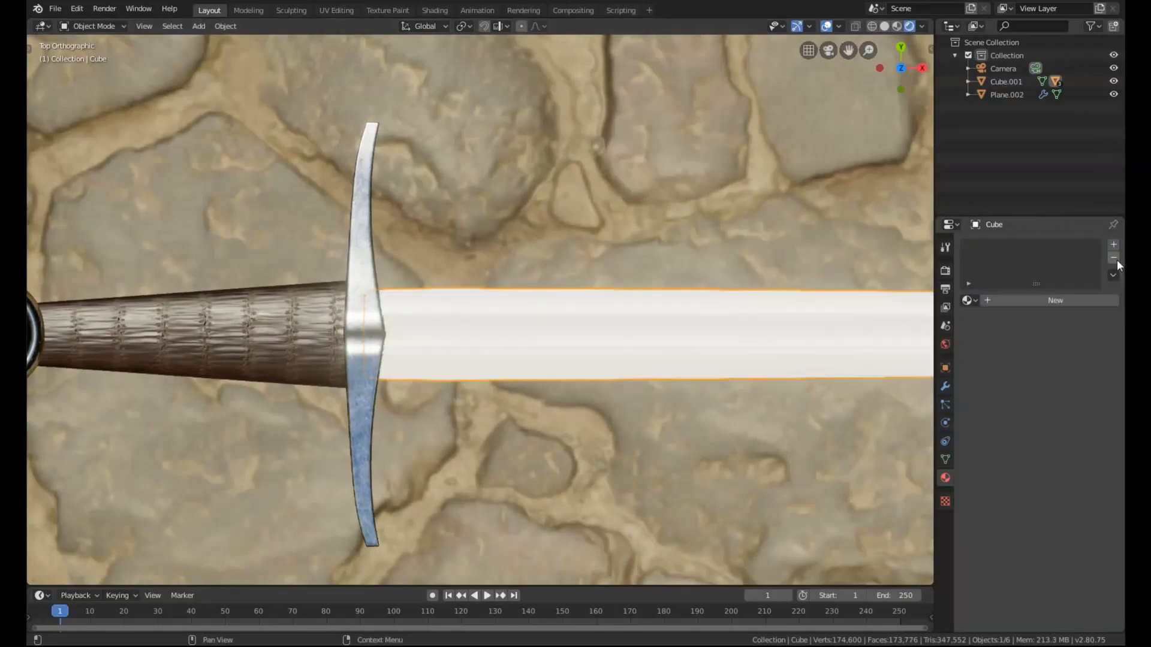
pyautogui.click(1055, 301)
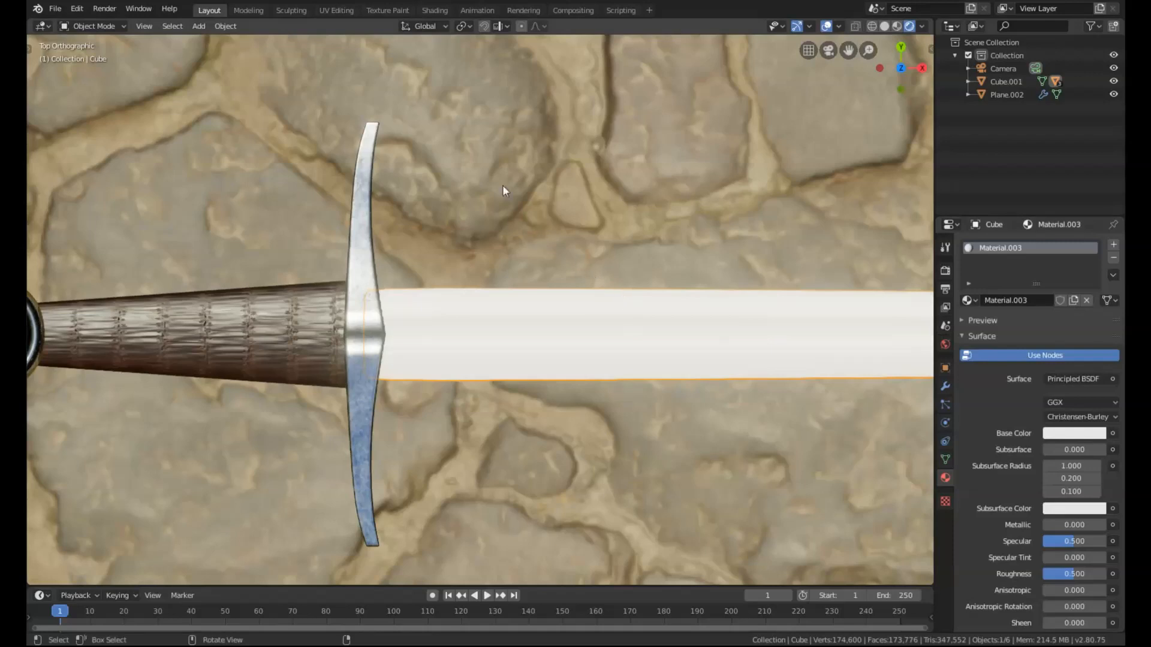
pyautogui.click(434, 9)
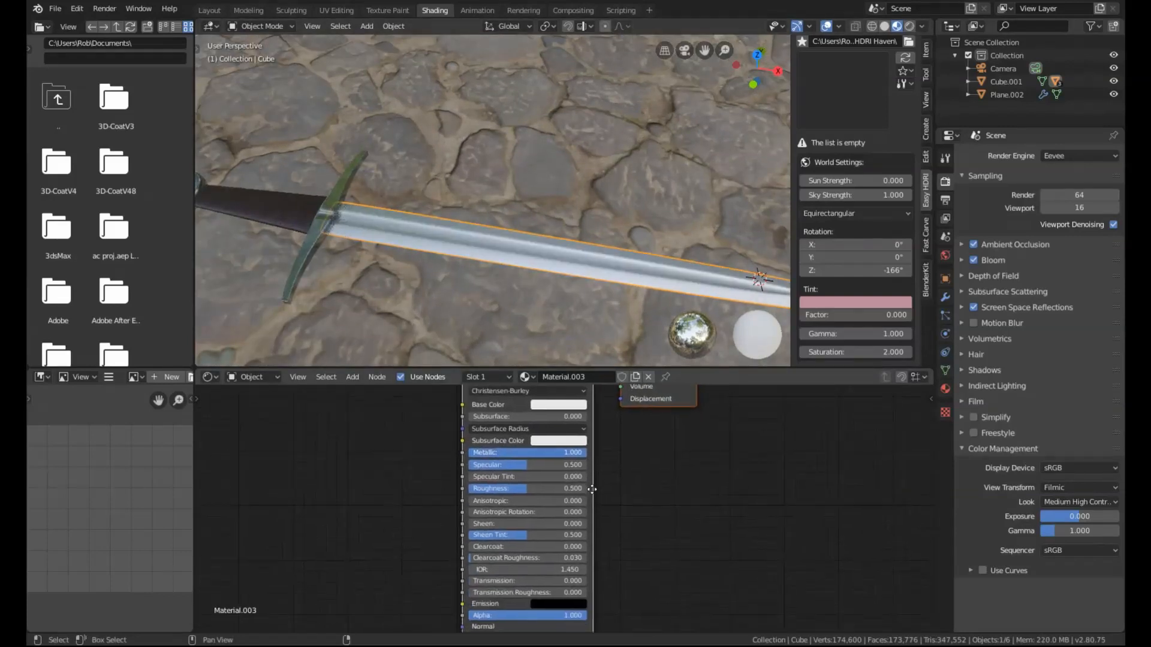
# - Lower the Principled BSDF roughness to 0.25
pyautogui.doubleClick(498, 488)
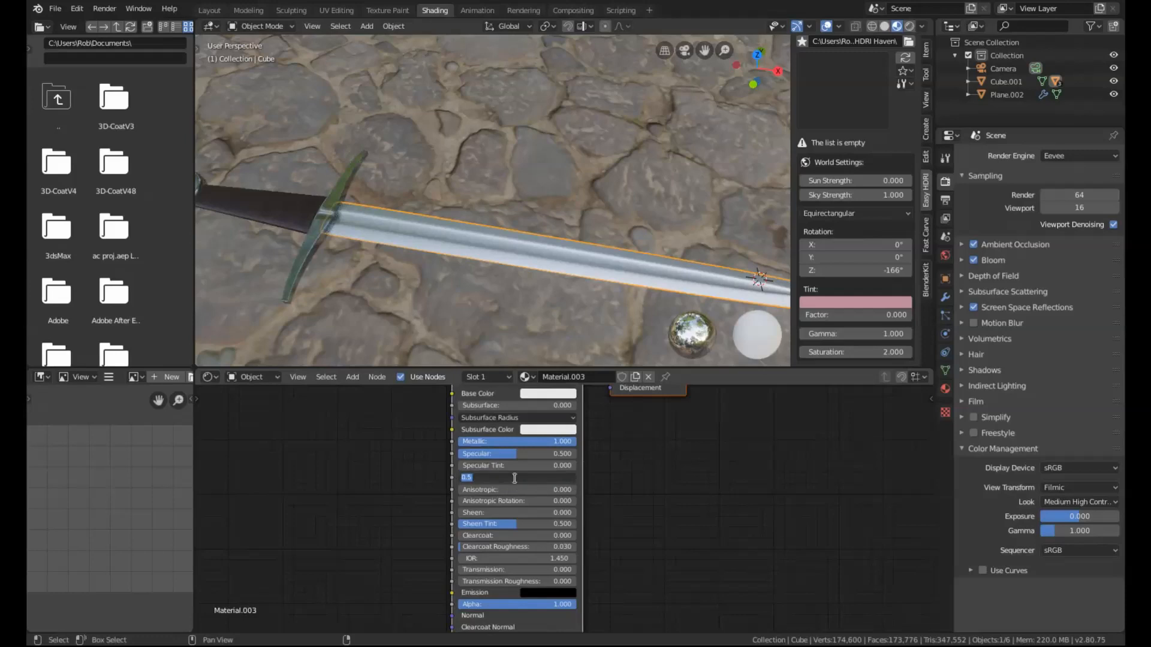
pyautogui.write('0.250')
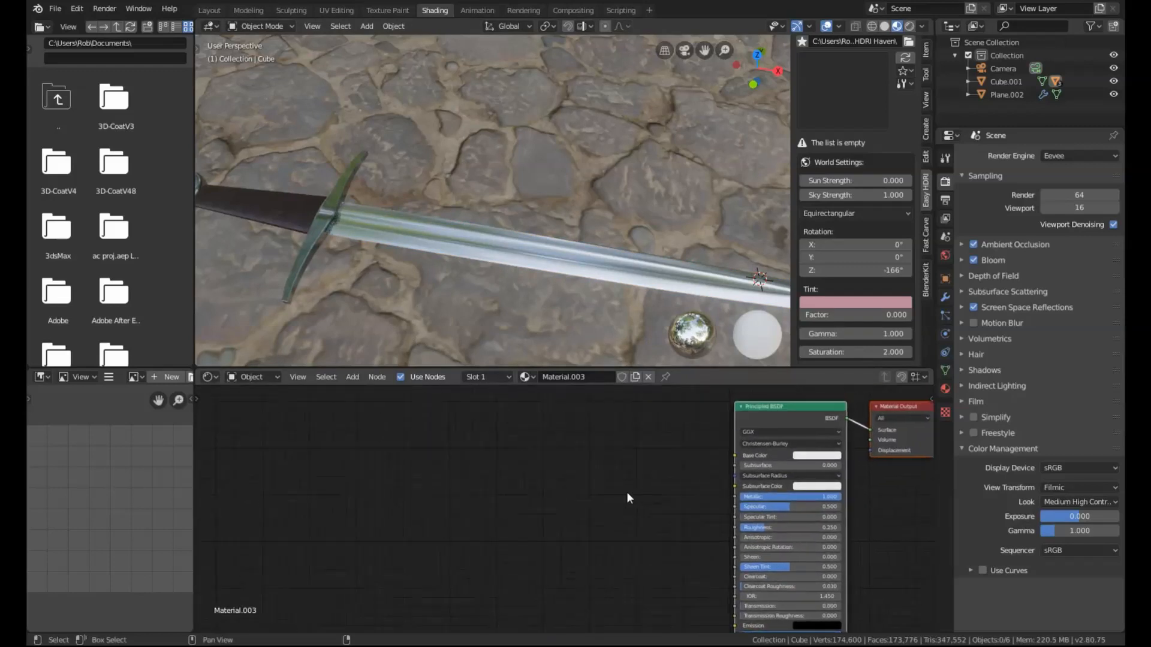
# - Add a Noise Texture node, link its Fac to Base Color, and position it
pyautogui.click(627, 498)
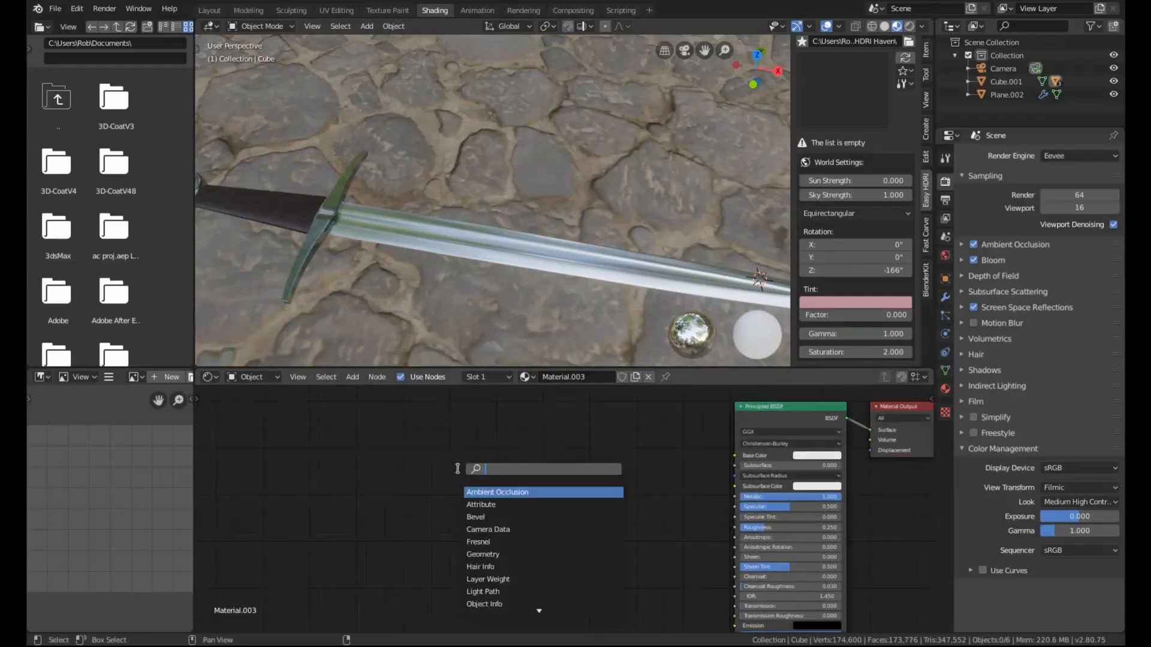
pyautogui.write('noise')
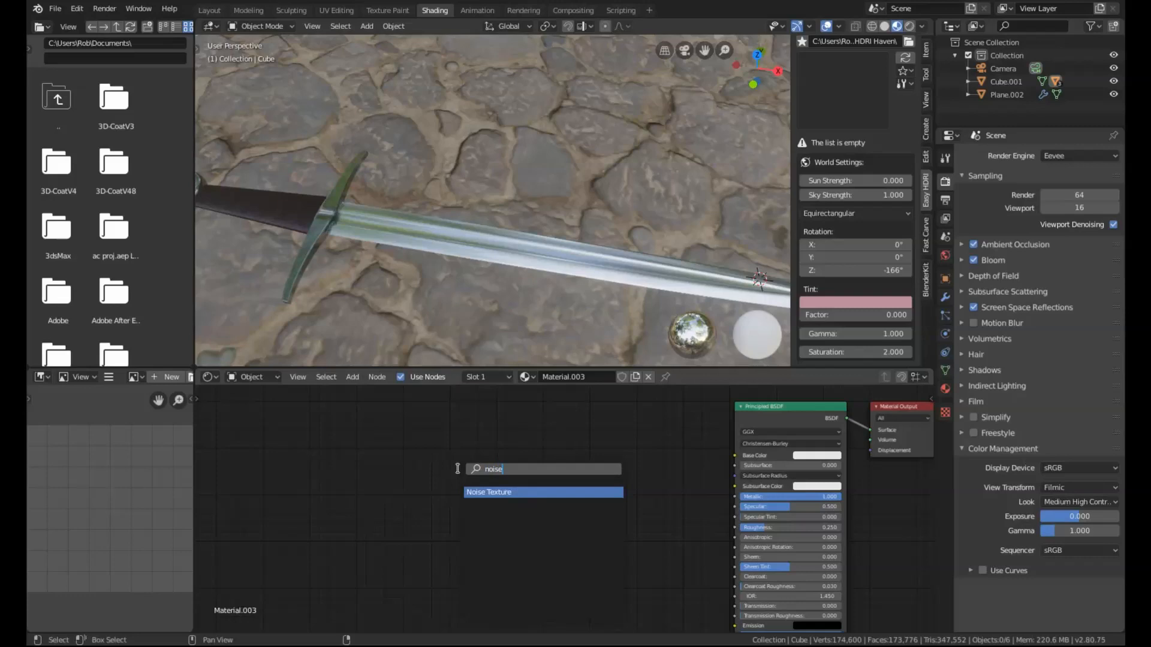
pyautogui.click(488, 491)
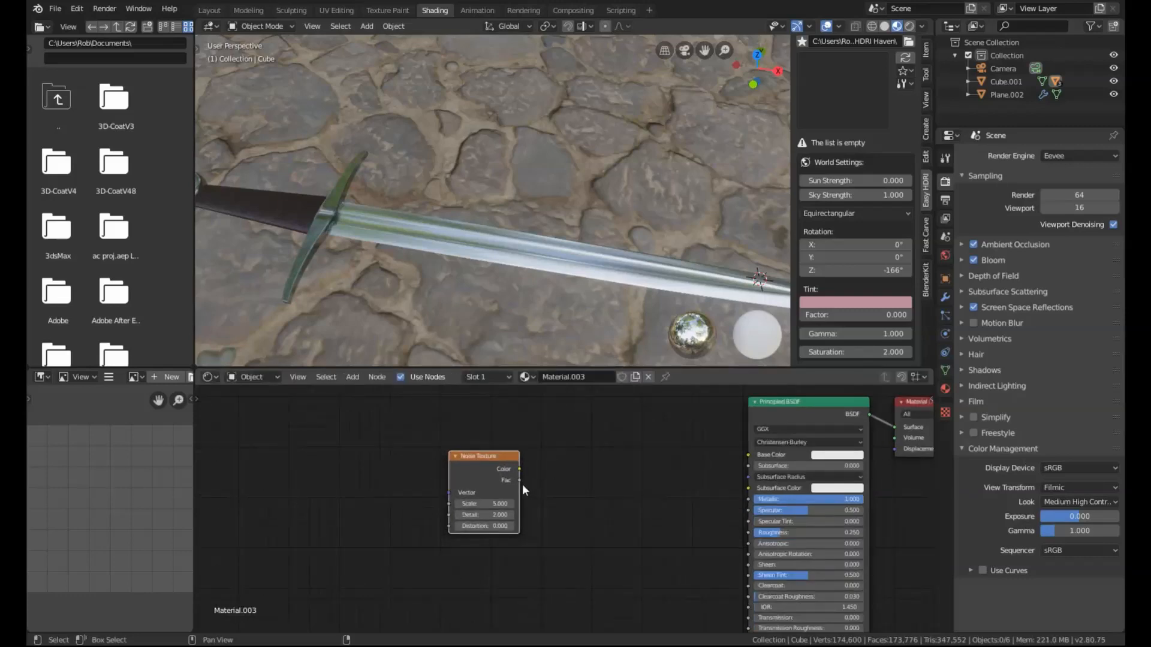
pyautogui.moveTo(518, 480); pyautogui.dragTo(749, 461)
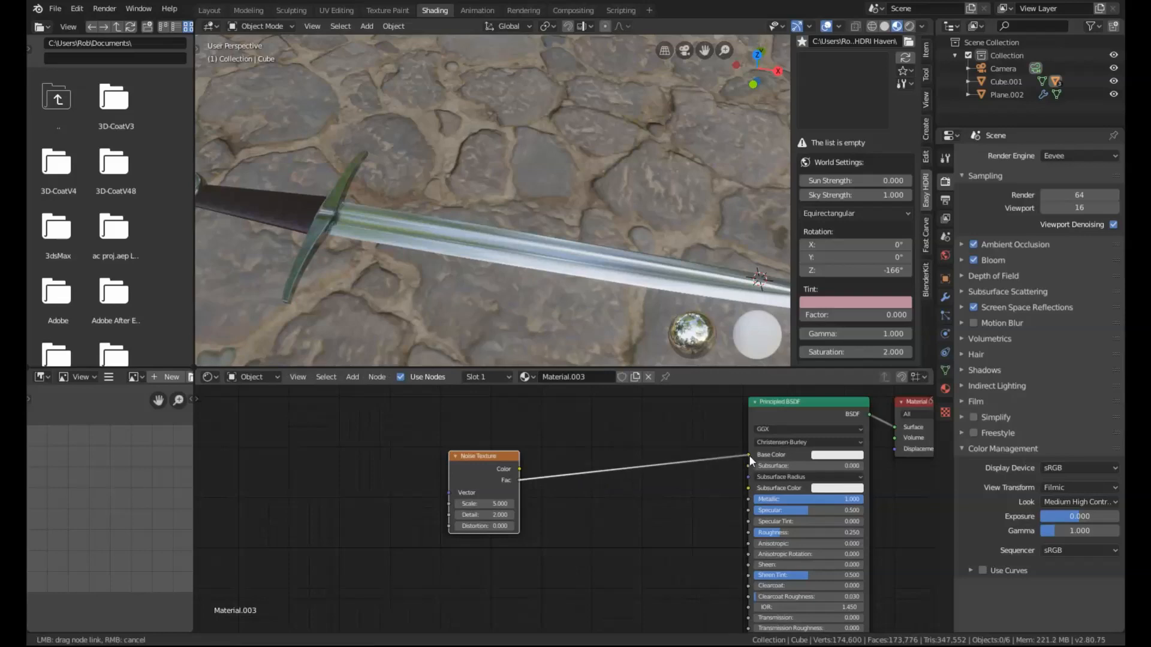
pyautogui.moveTo(485, 456); pyautogui.dragTo(455, 428)
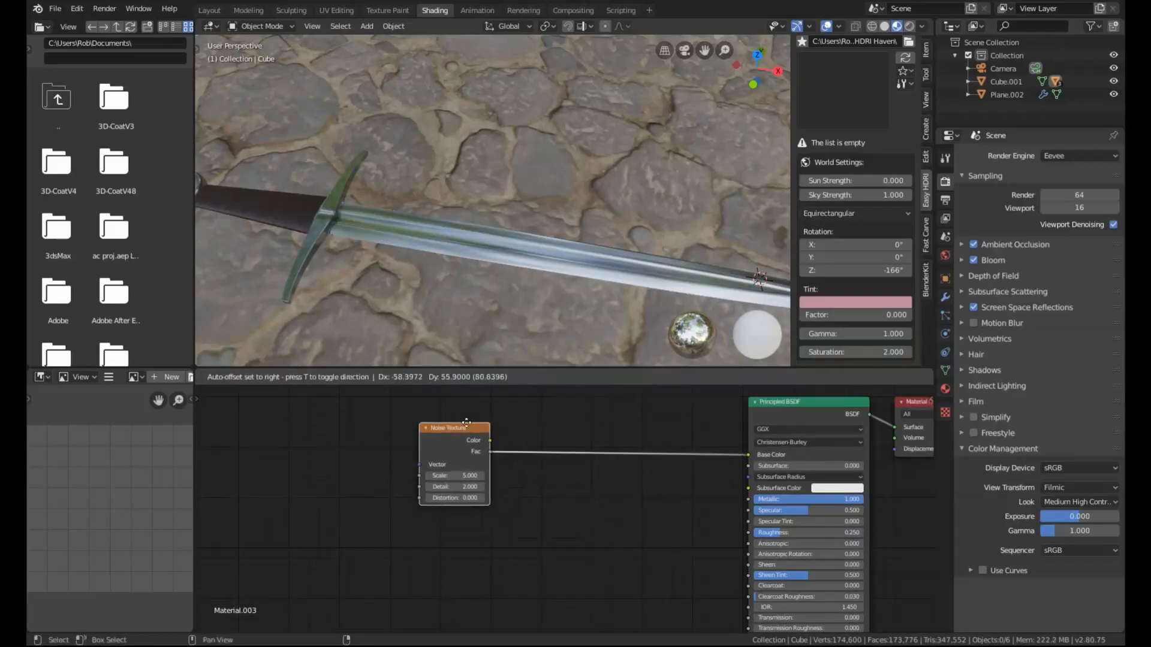
pyautogui.moveTo(453, 428); pyautogui.dragTo(441, 422)
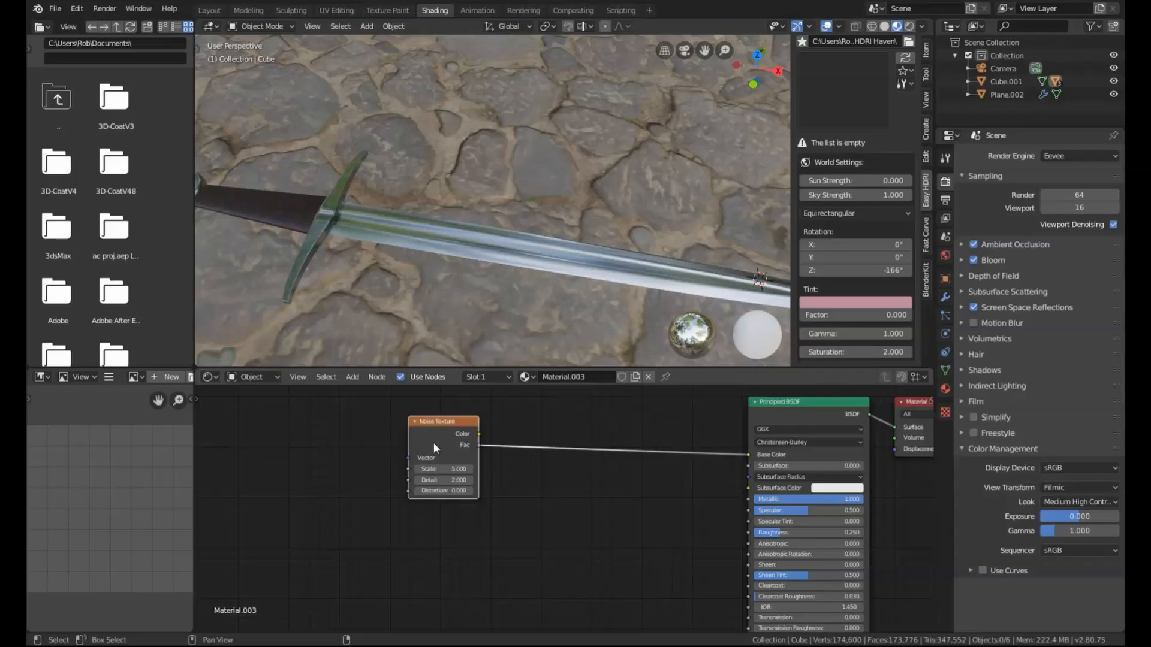
pyautogui.moveTo(514, 463)
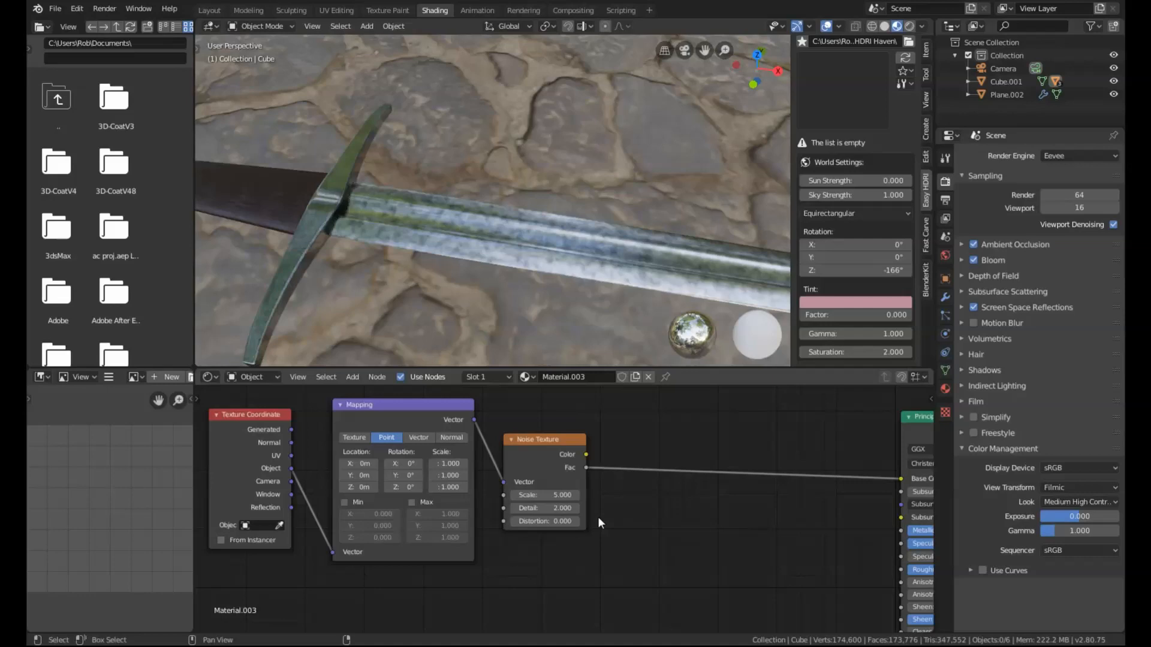
# - Set the Noise Texture scale to 3
pyautogui.doubleClick(543, 494)
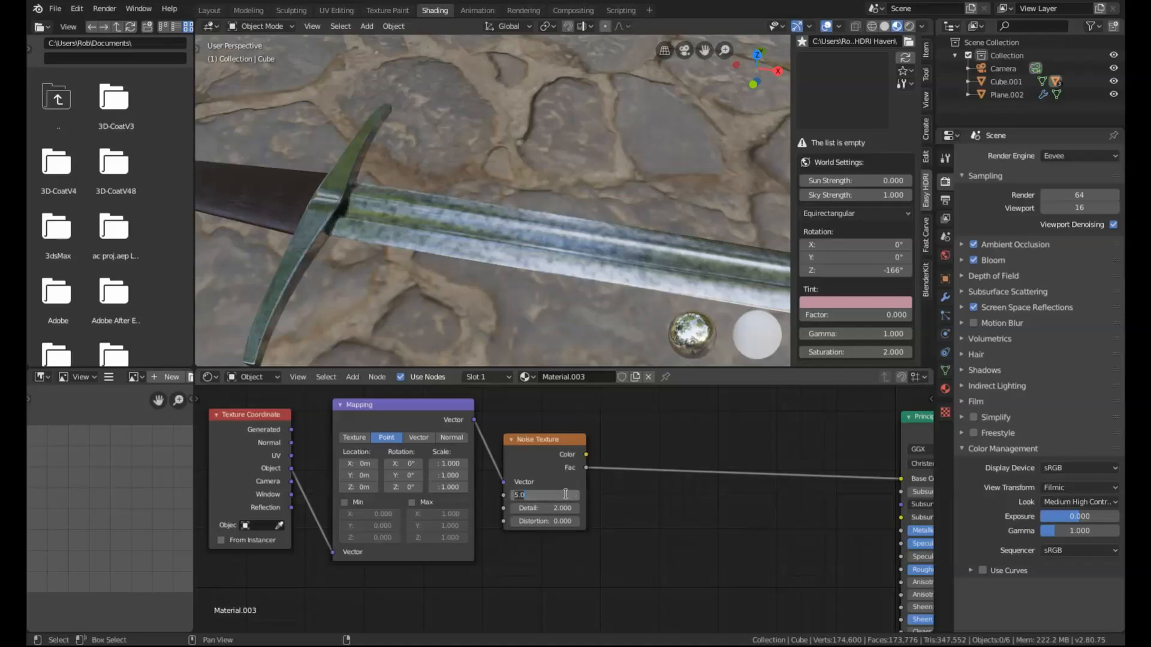
pyautogui.write('3')
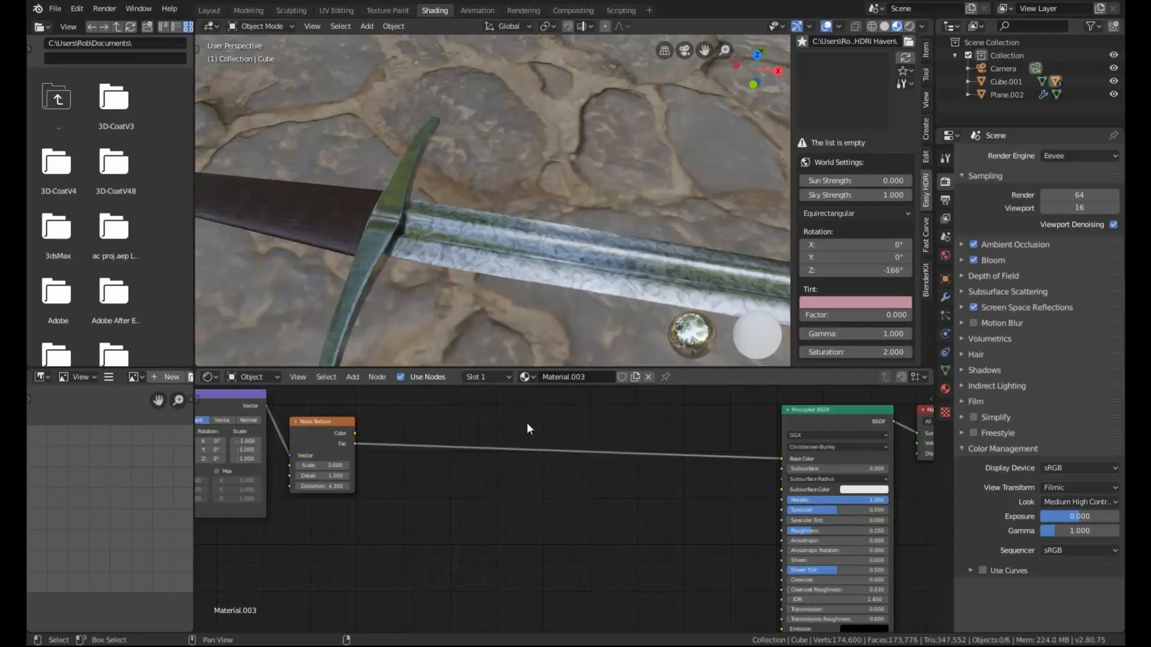
# - Add a Musgrave Texture set to Ridged Multifractal with scale 3.6
pyautogui.click(528, 428)
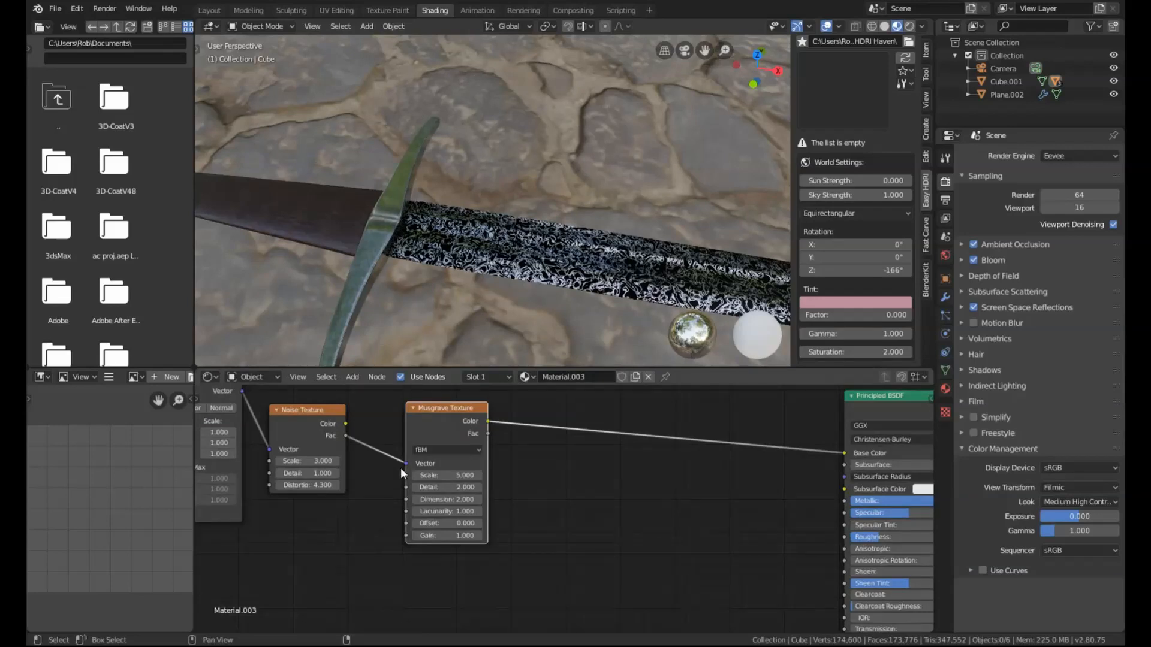
pyautogui.moveTo(525, 486)
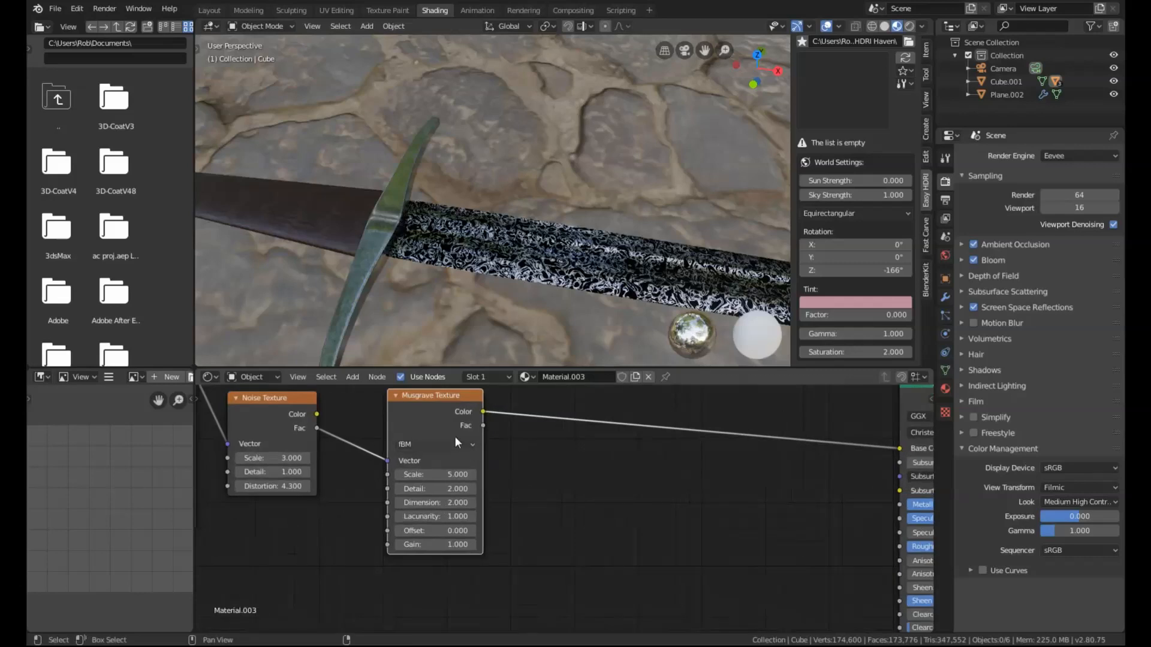
pyautogui.click(435, 444)
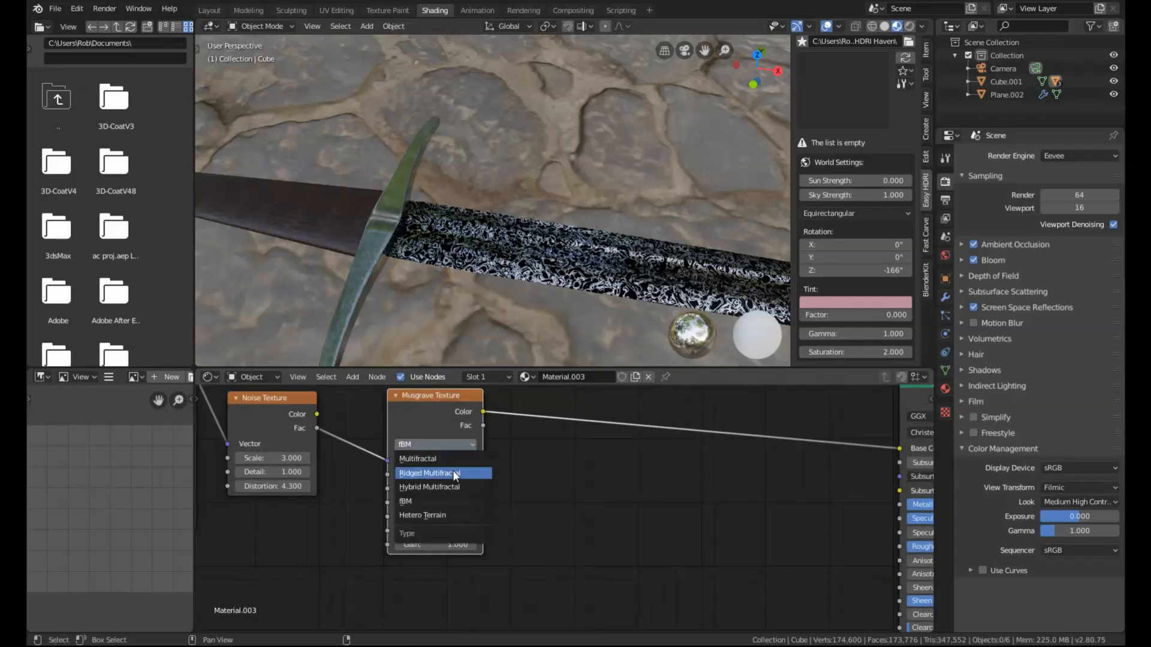
pyautogui.moveTo(461, 477)
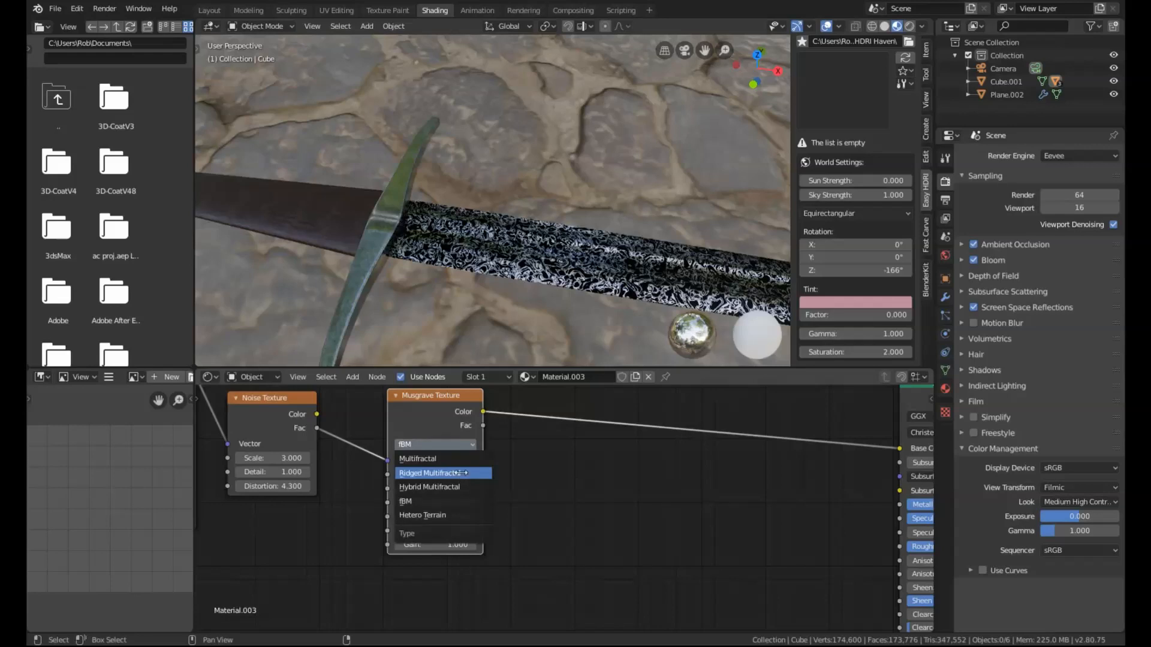
pyautogui.click(431, 473)
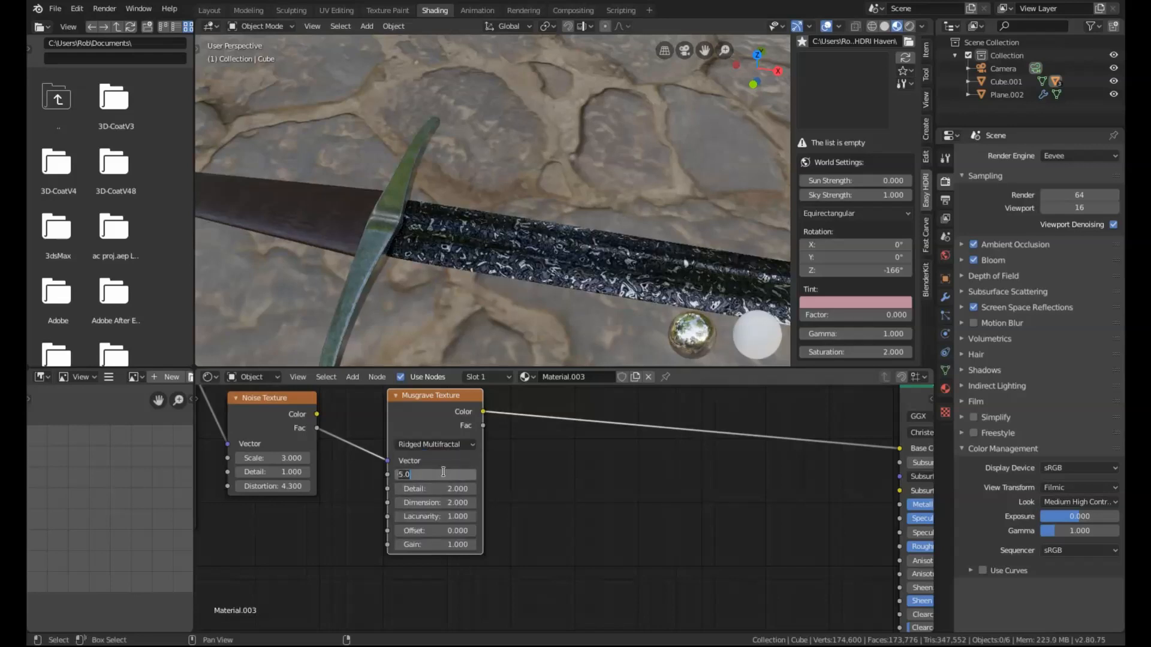
pyautogui.write('3.')
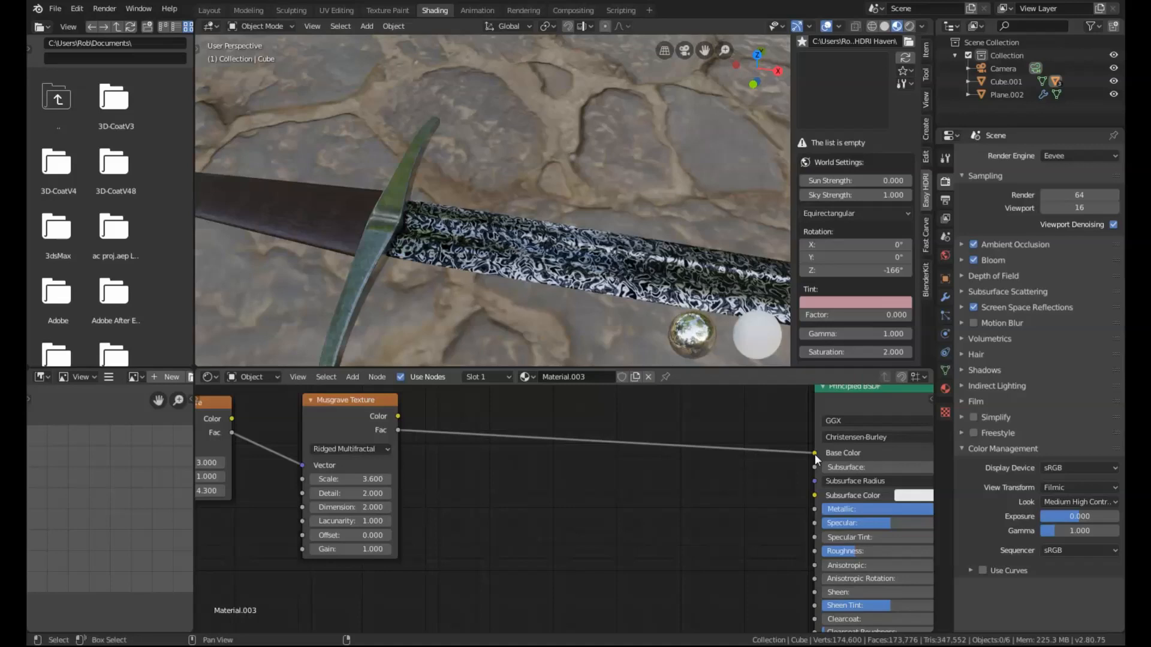
pyautogui.moveTo(618, 470)
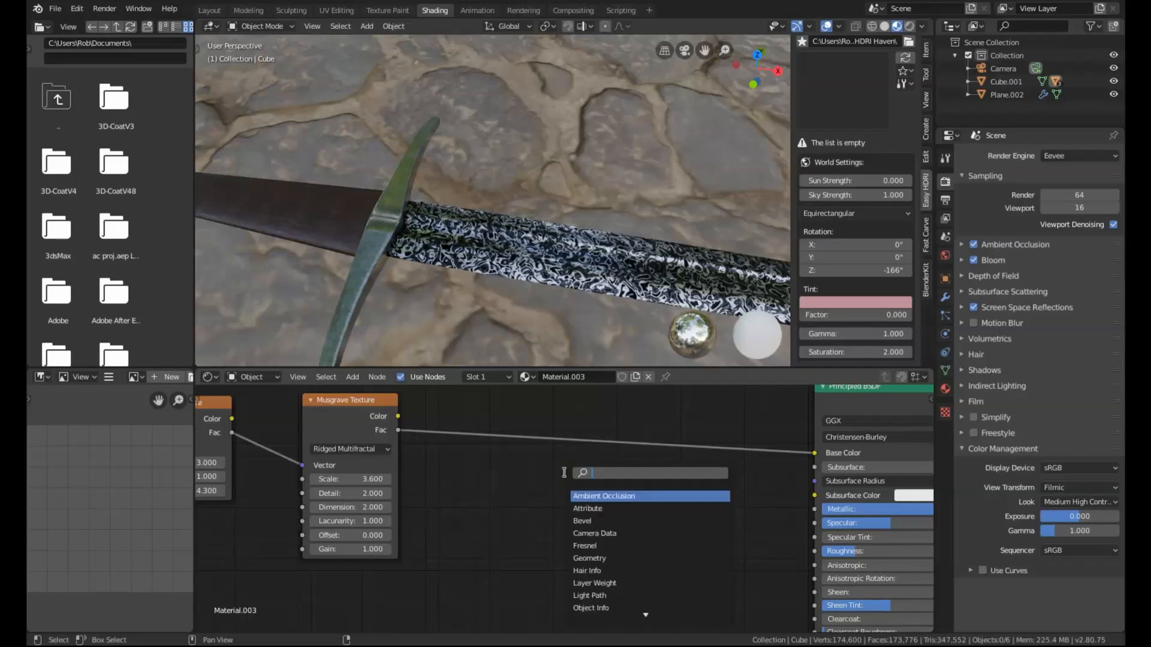
# - Insert a Voronoi Texture into the Base Color link using Manhattan distance
pyautogui.click(605, 478)
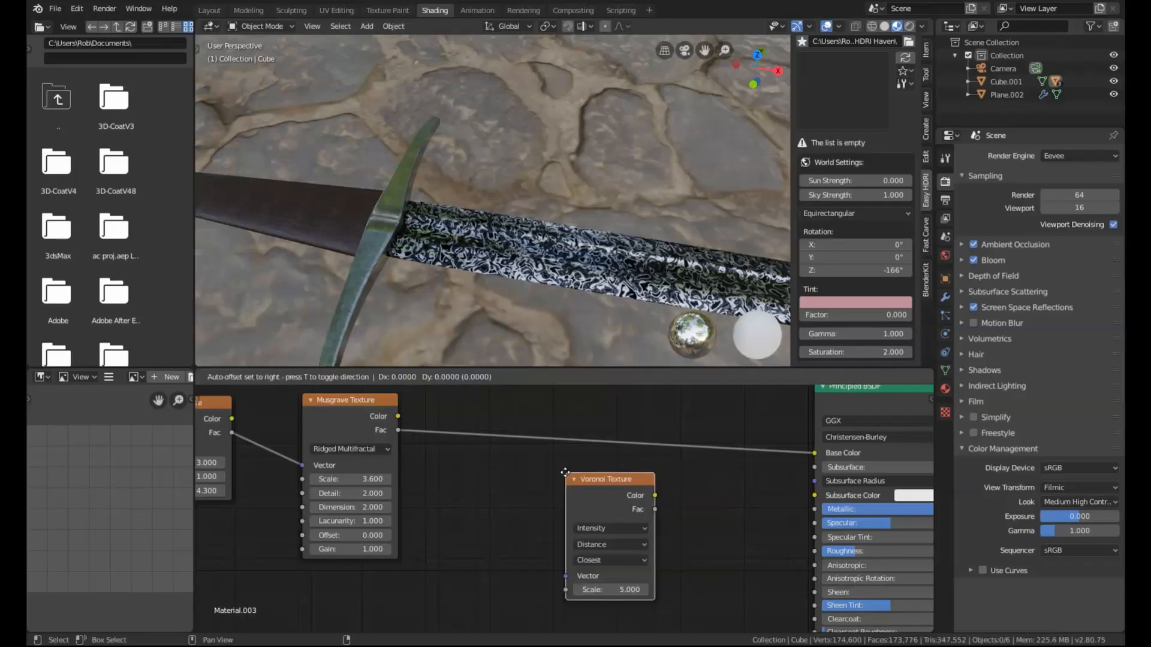
pyautogui.moveTo(607, 478); pyautogui.dragTo(539, 421)
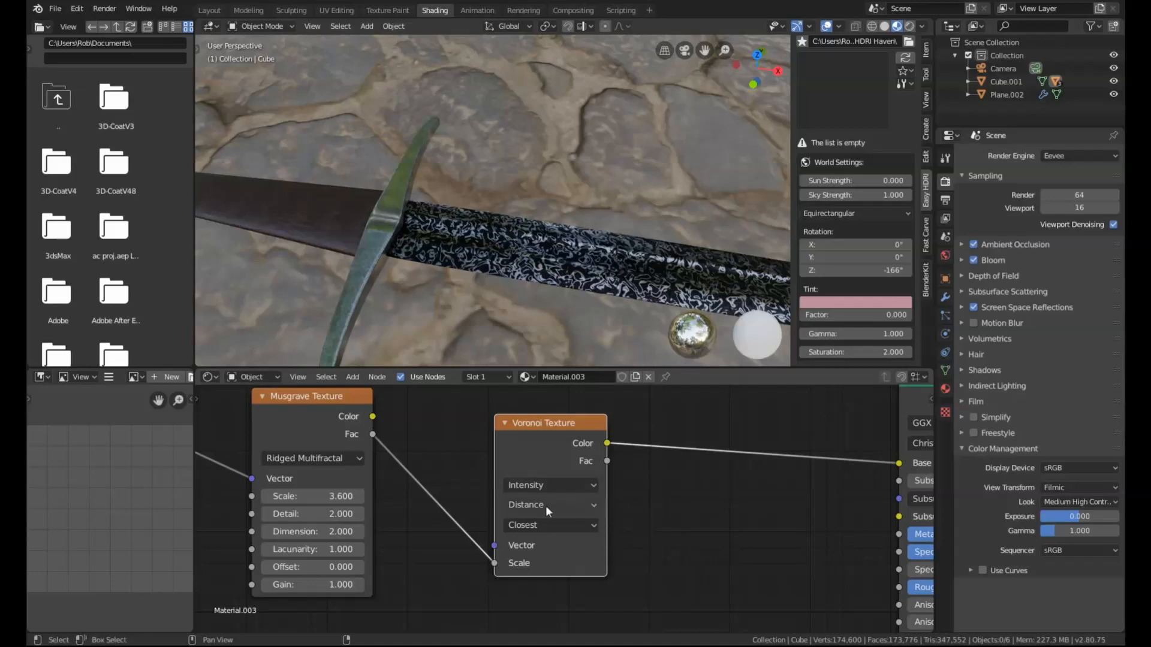
pyautogui.click(549, 504)
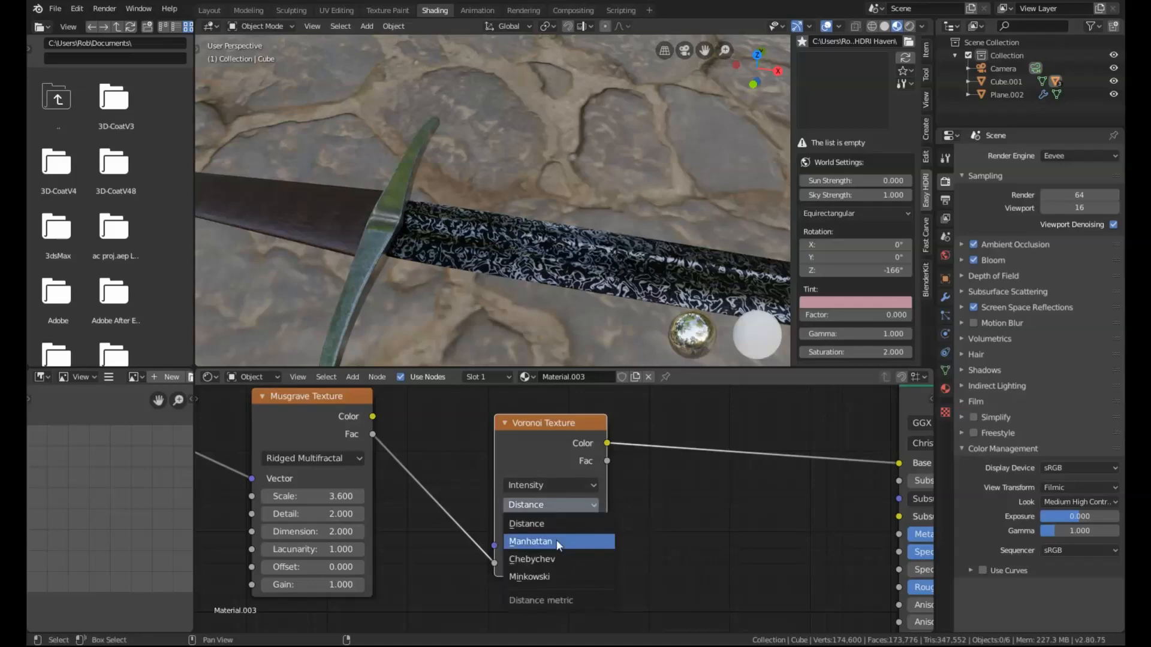
pyautogui.click(530, 541)
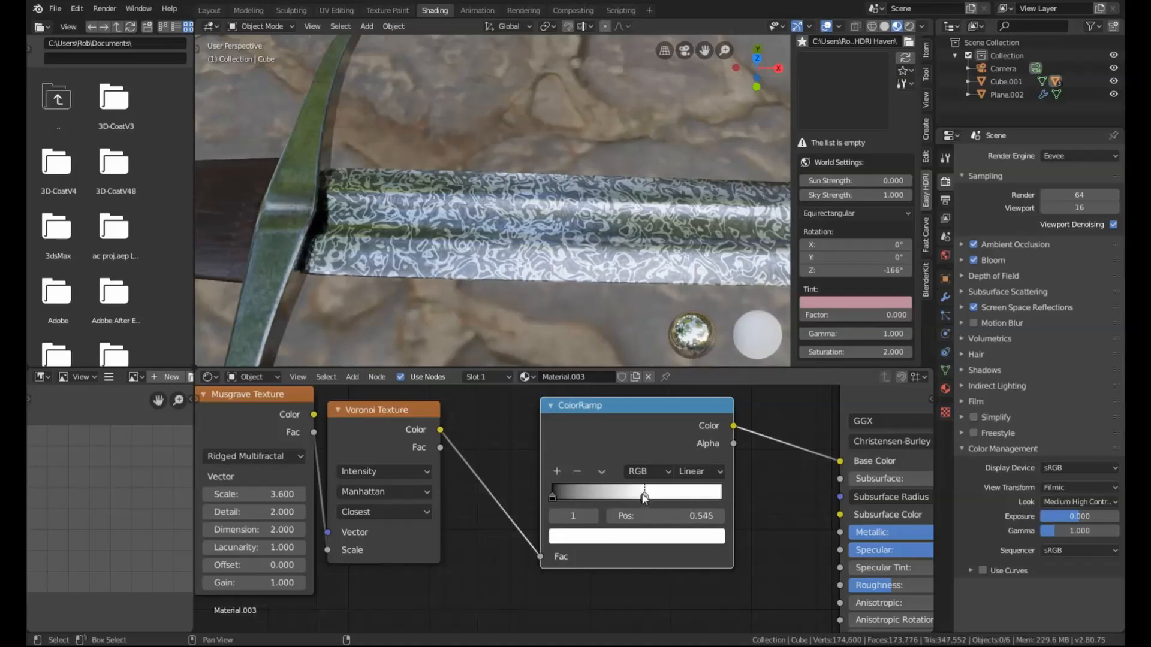
# - Move the ColorRamp's white stop toward 0.5 to raise contrast
pyautogui.moveTo(642, 492); pyautogui.dragTo(636, 491)
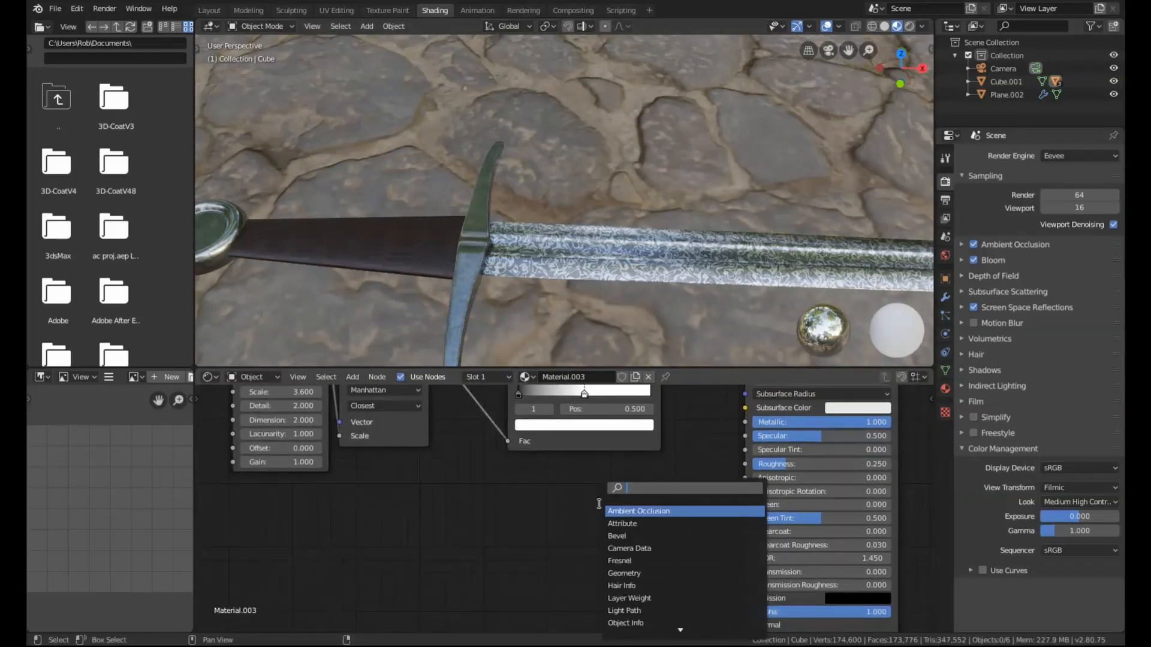
# - Add a Bump node with strength 0.030, then orbit to inspect the blade relief
pyautogui.click(619, 507)
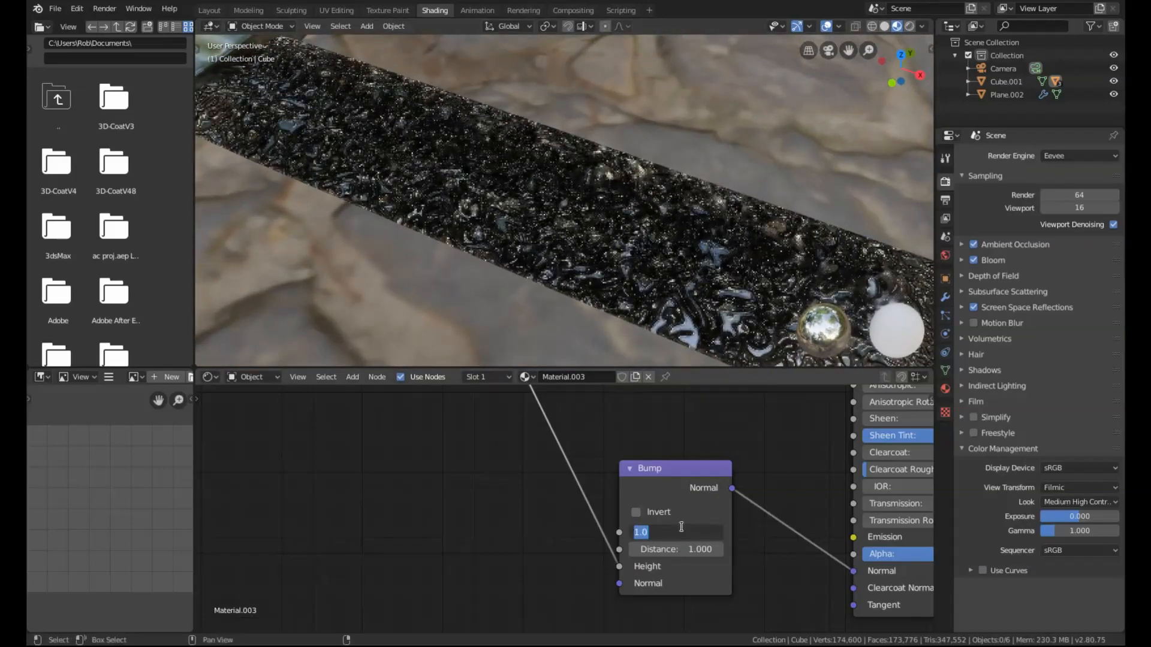
pyautogui.write('0.030')
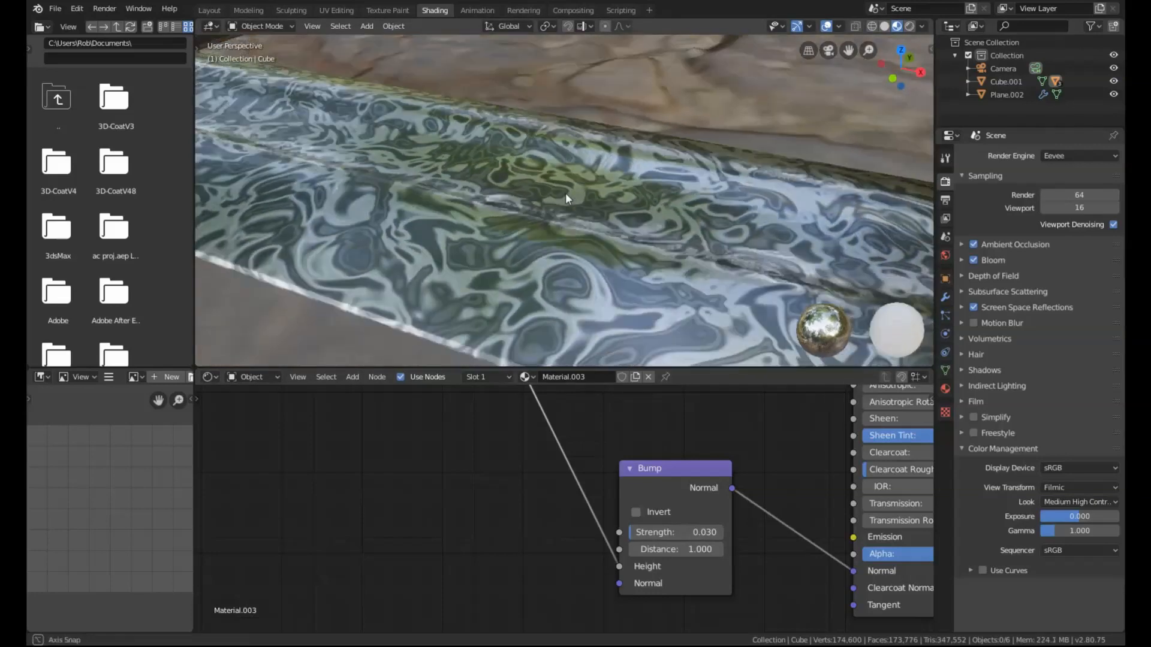
pyautogui.moveTo(565, 199); pyautogui.dragTo(693, 183)
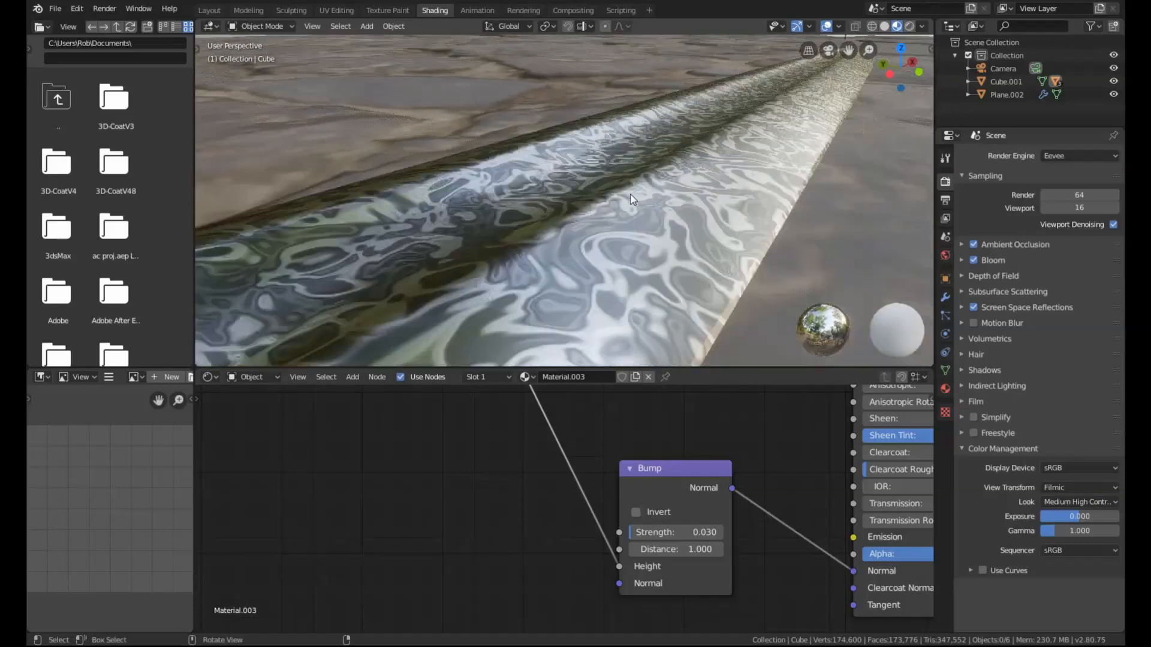
pyautogui.moveTo(634, 199); pyautogui.dragTo(553, 259)
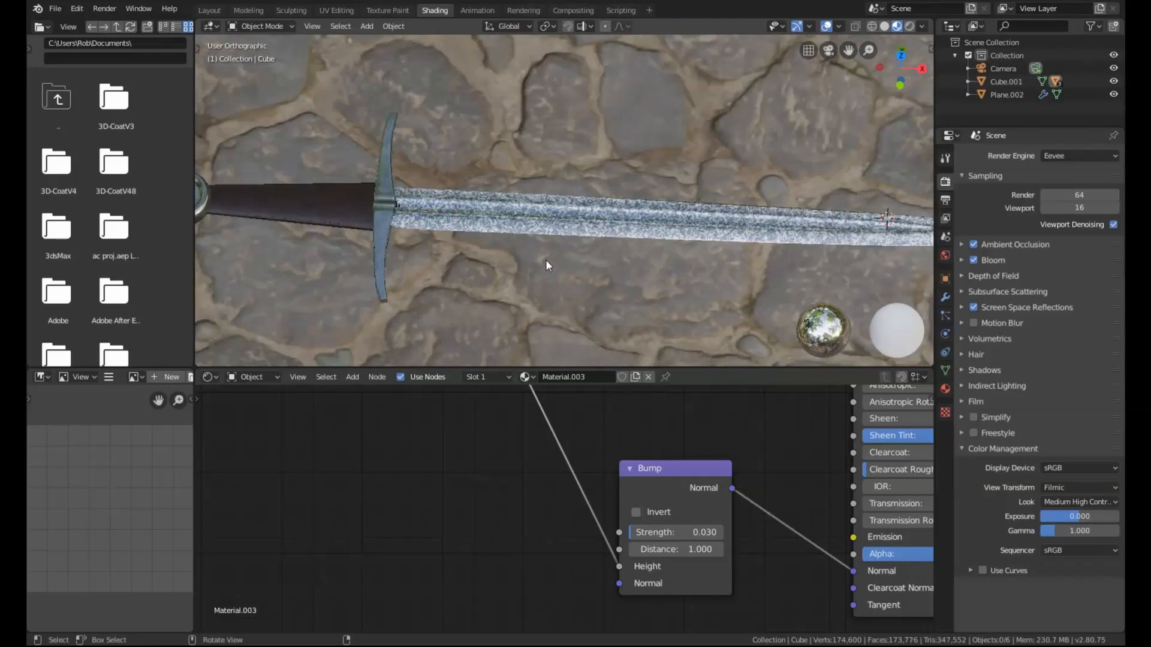
pyautogui.press('KP_7')
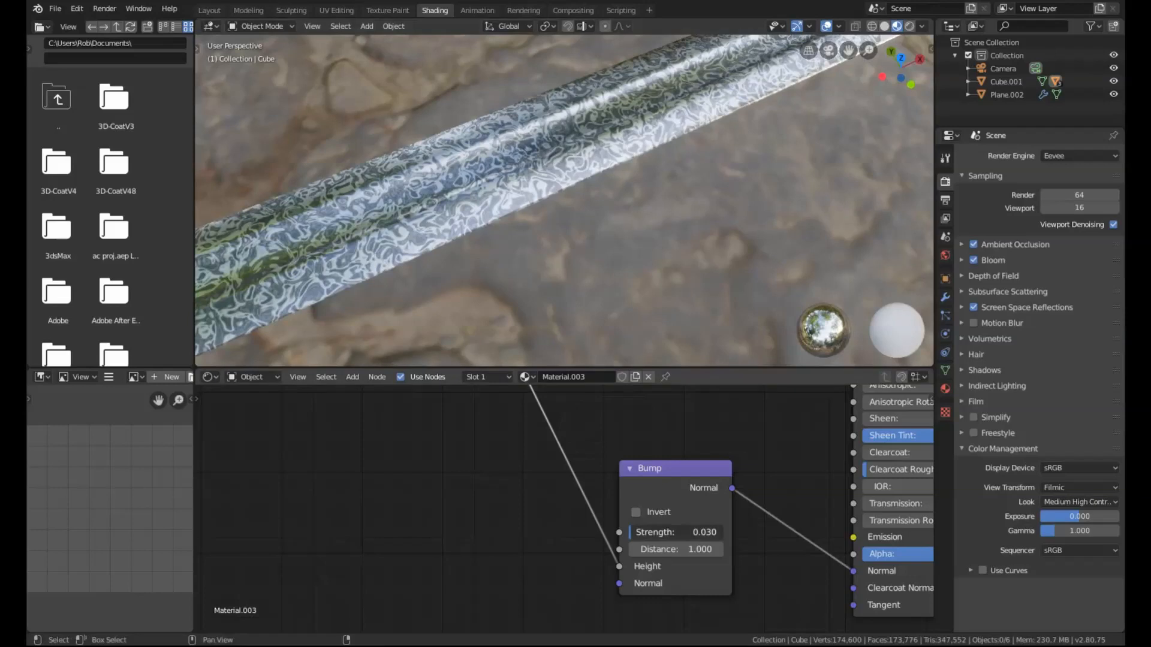
pyautogui.moveTo(673, 532); pyautogui.dragTo(705, 532)
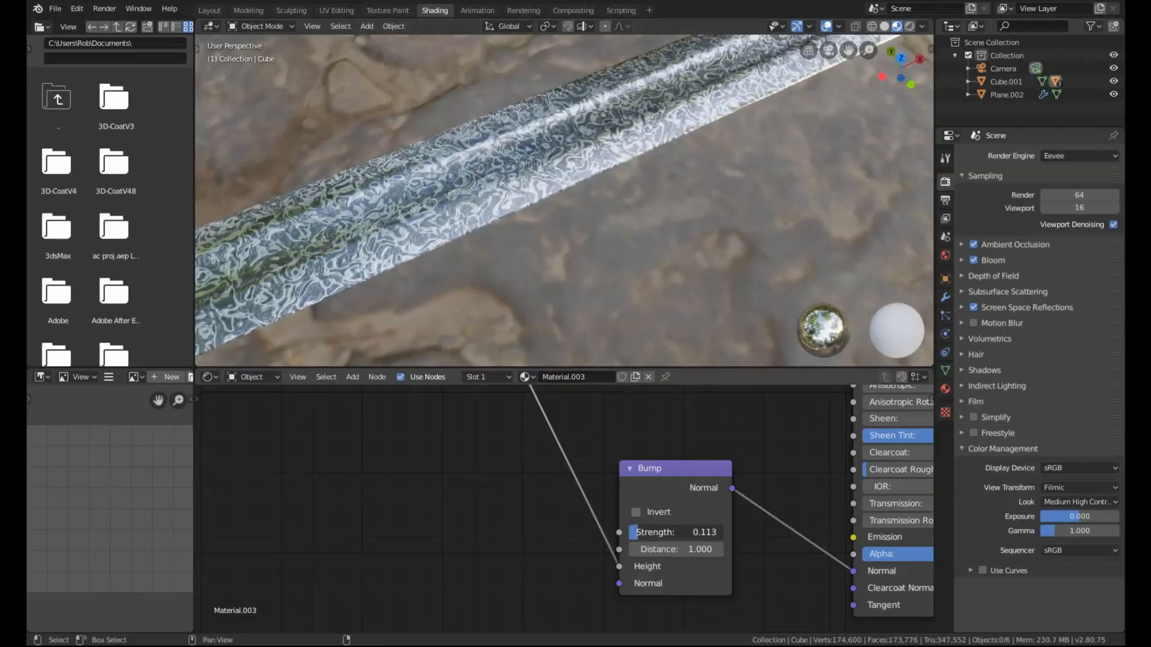
pyautogui.moveTo(675, 531); pyautogui.dragTo(682, 532)
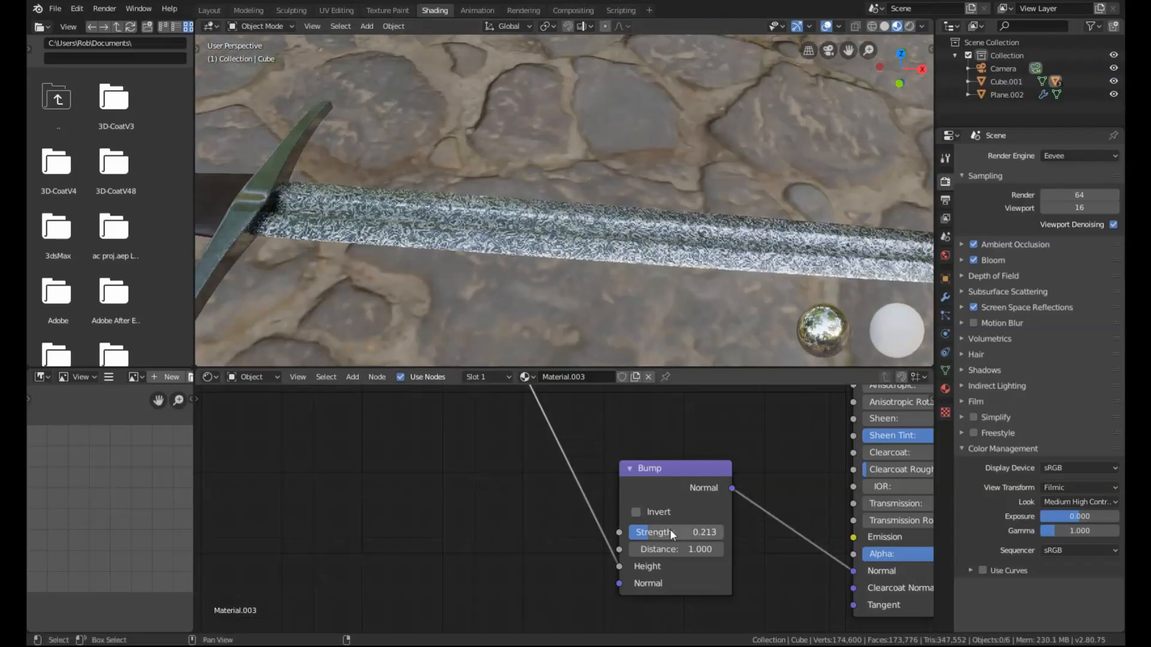
pyautogui.moveTo(667, 532); pyautogui.dragTo(624, 532)
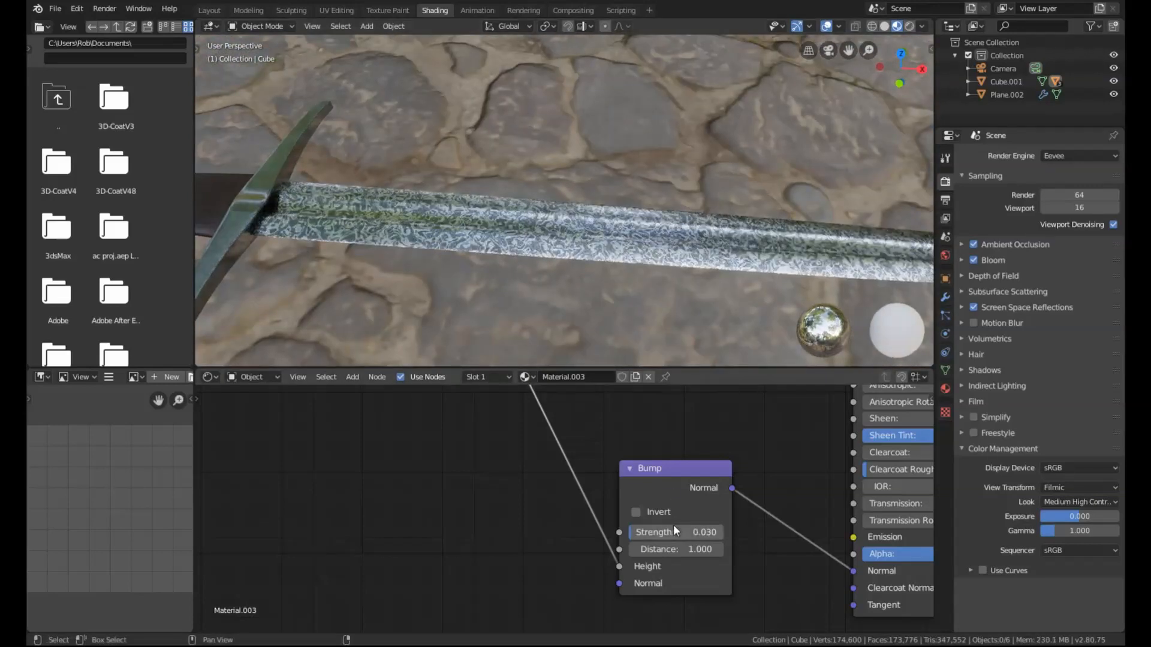